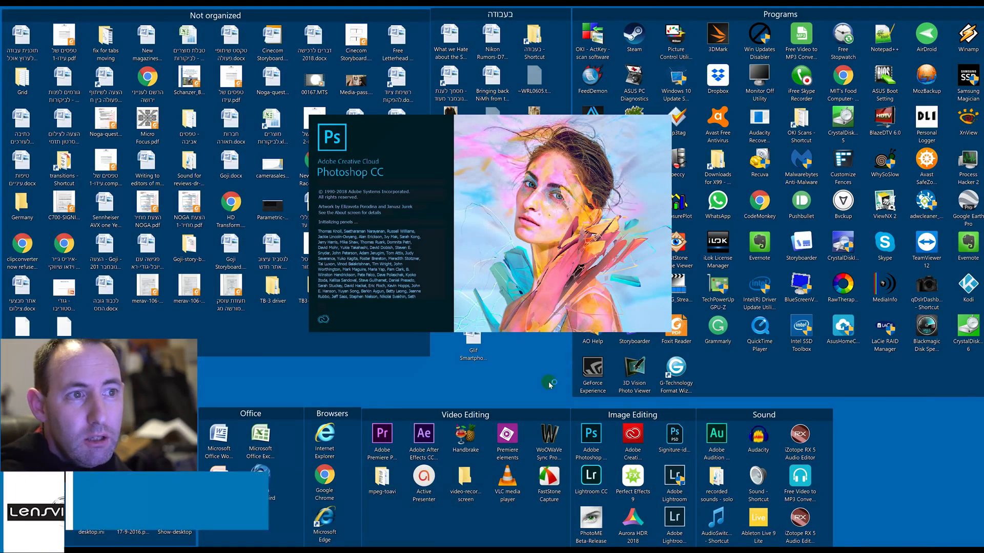
# Step: Launch Photoshop from the desktop shortcut so it begins loading
pyautogui.click(548, 382)
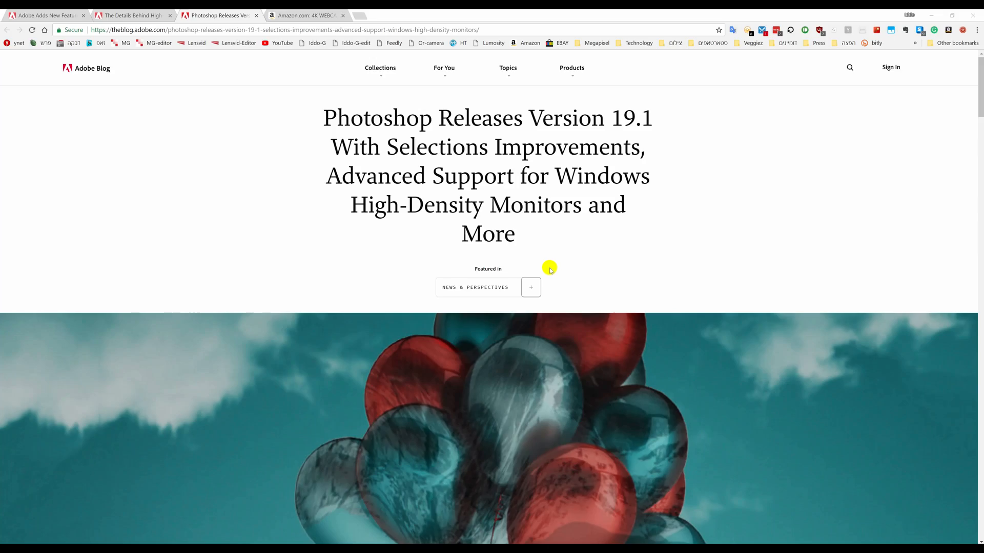
# Step: Highlight the article title 'Photoshop Releases Version 19.1' and return to the release article
pyautogui.doubleClick(328, 118)
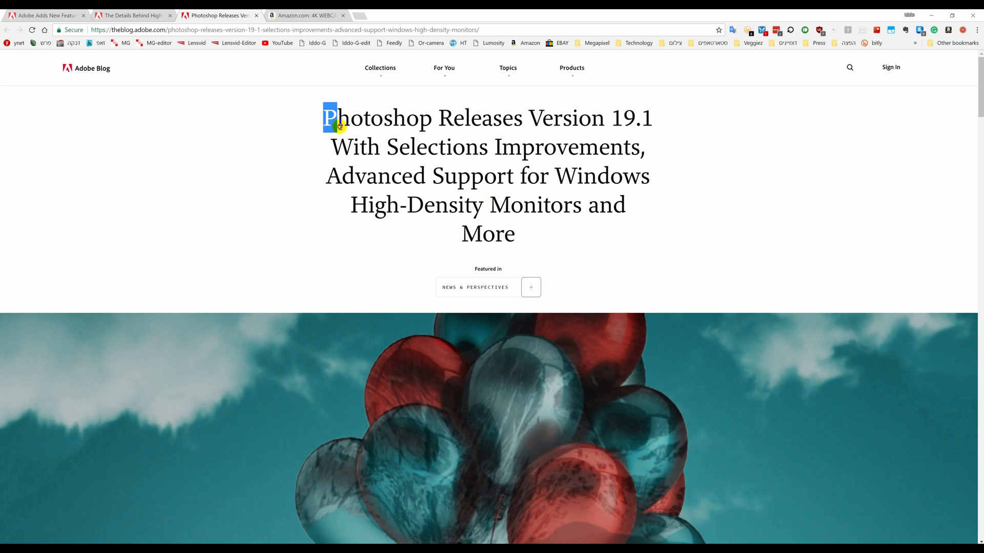
pyautogui.moveTo(329, 118); pyautogui.dragTo(649, 118)
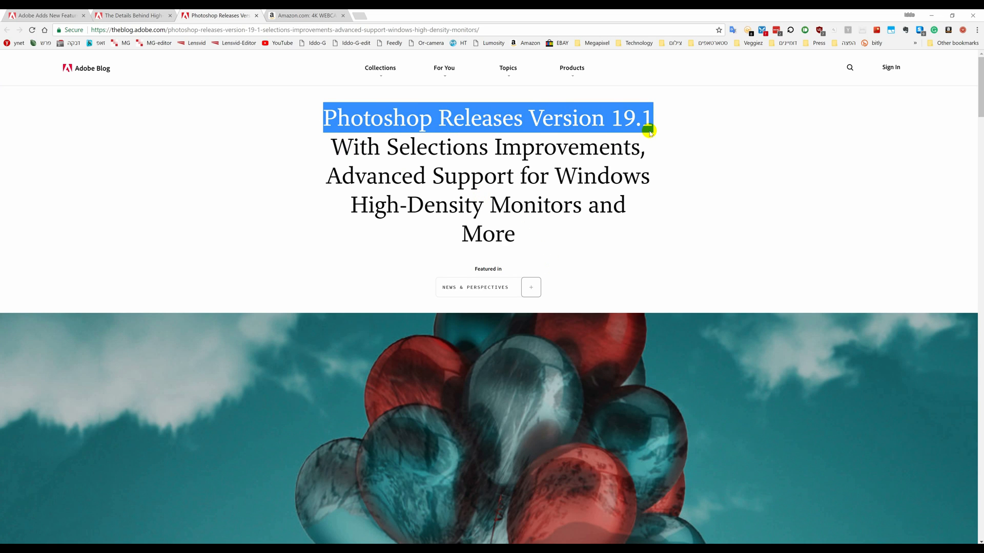
pyautogui.scroll(-3)
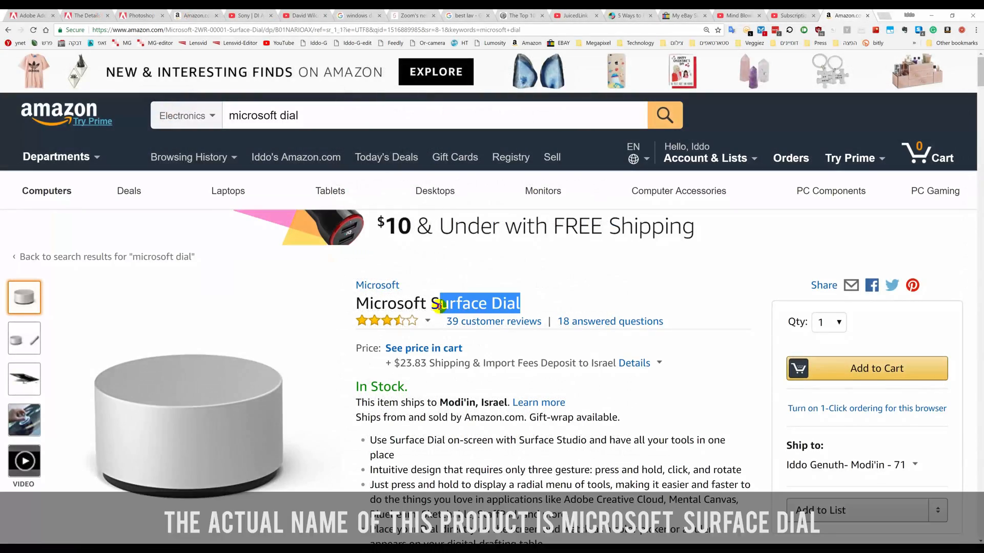
pyautogui.click(23, 421)
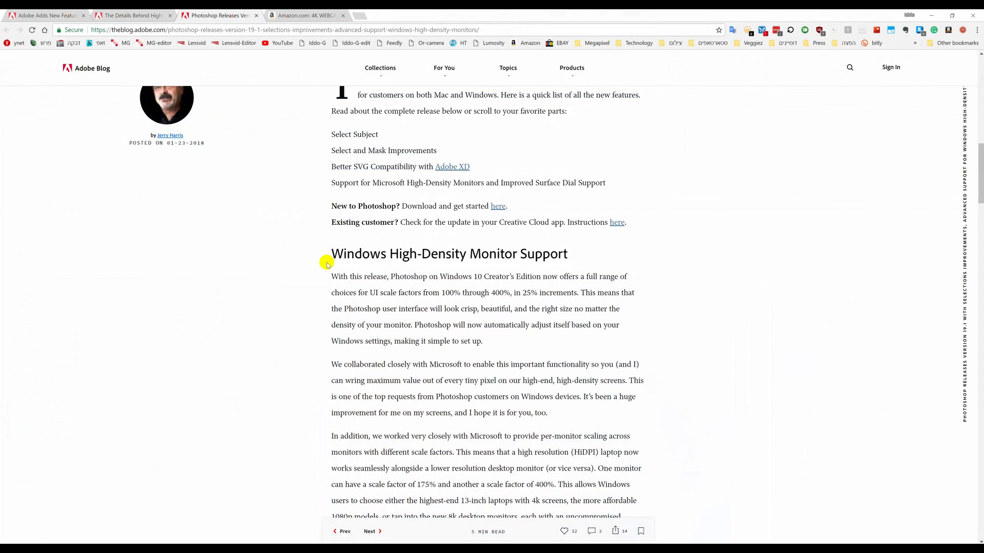
# Step: Highlight the Windows High-Density Monitor Support heading and scroll down to the Select Subject section
pyautogui.moveTo(331, 254); pyautogui.dragTo(567, 277)
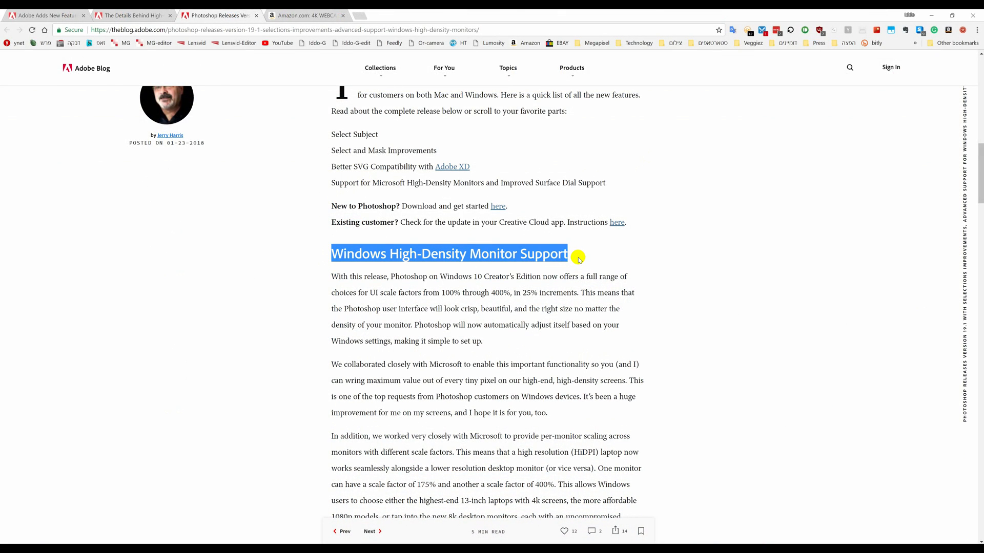
pyautogui.scroll(-3)
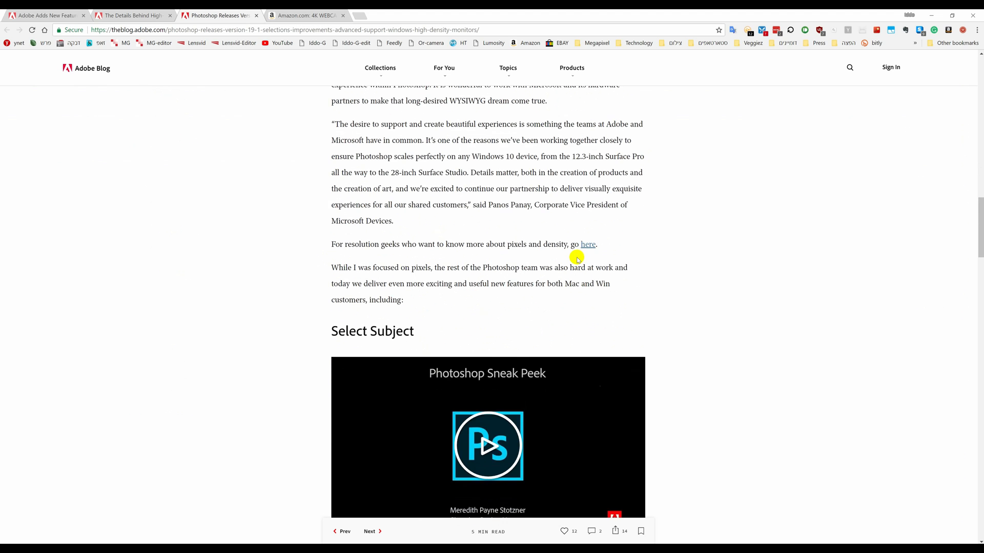
pyautogui.scroll(-3)
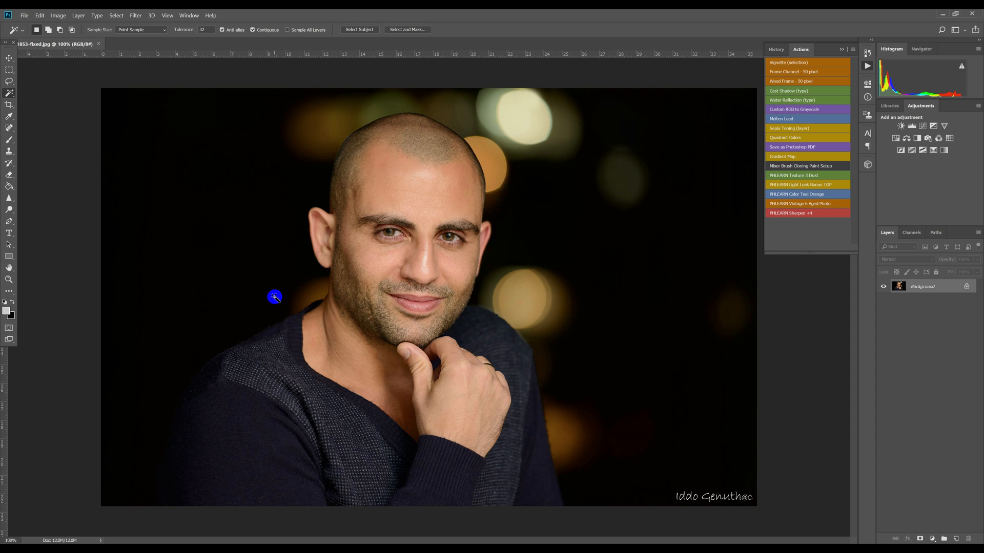
pyautogui.moveTo(179, 340)
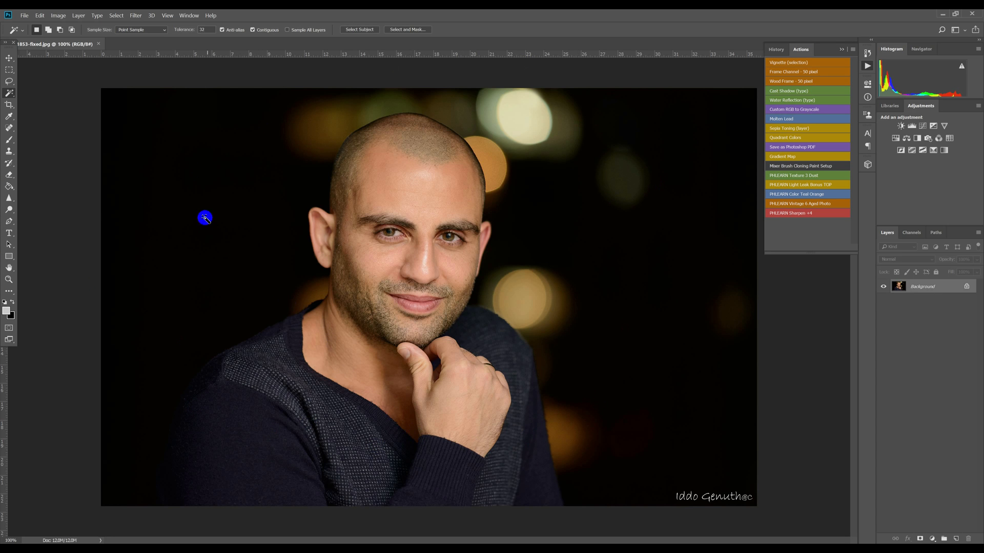
# Step: Select the man with Select > Subject, then switch to the Quick Selection Tool
pyautogui.click(115, 15)
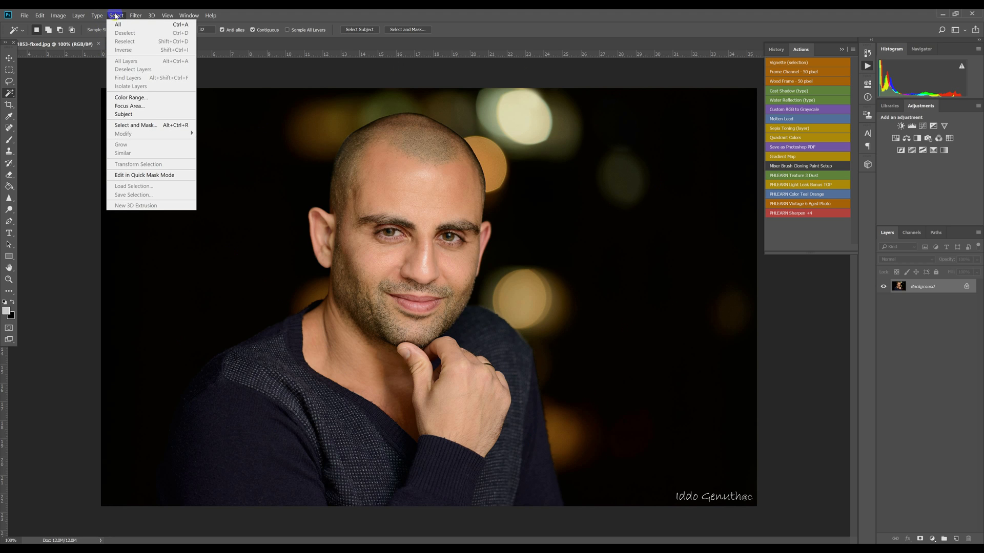
pyautogui.click(128, 117)
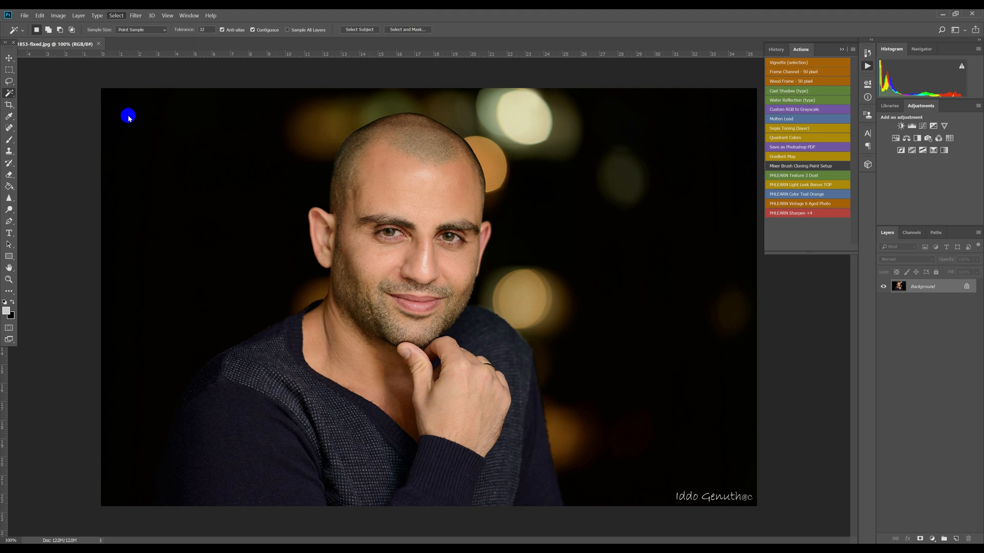
pyautogui.moveTo(193, 164)
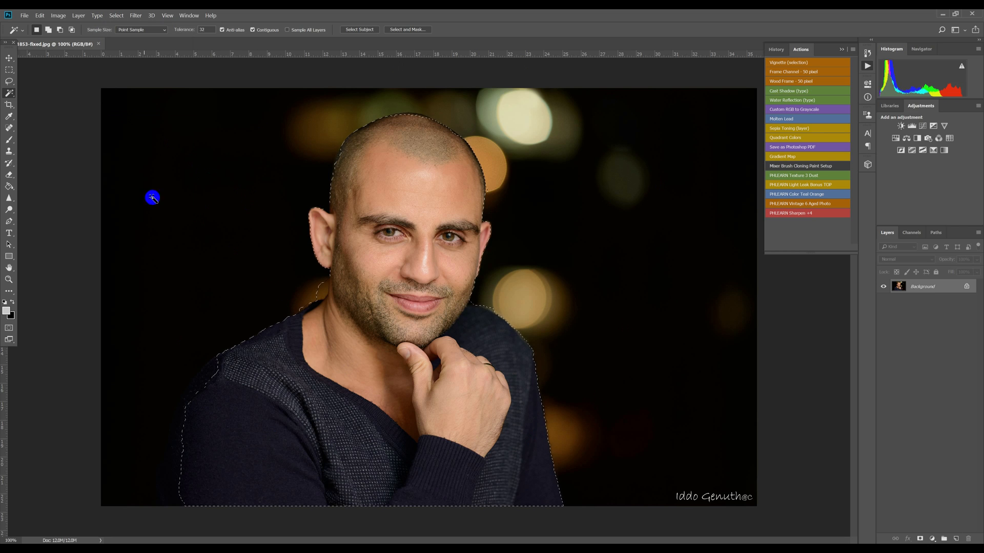
pyautogui.moveTo(9, 127)
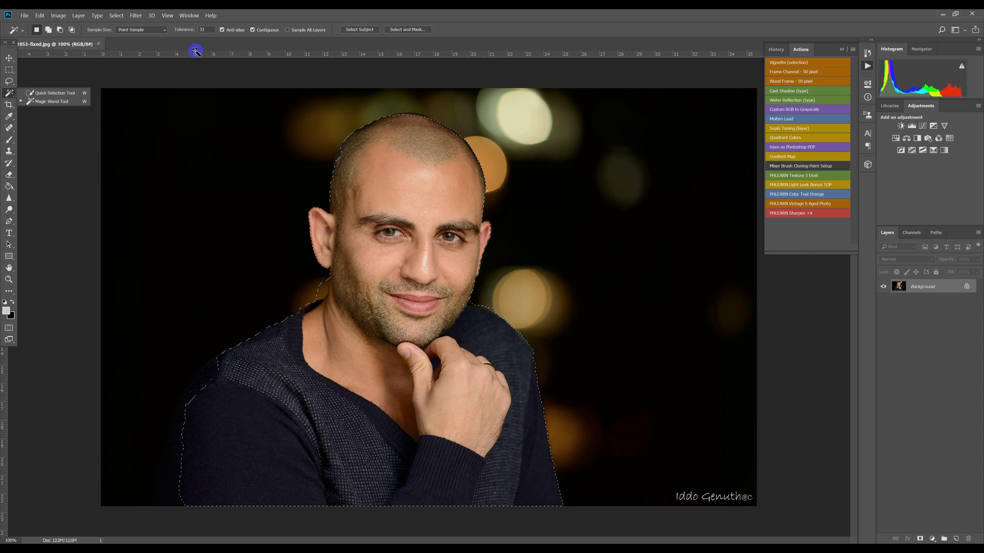
pyautogui.click(9, 115)
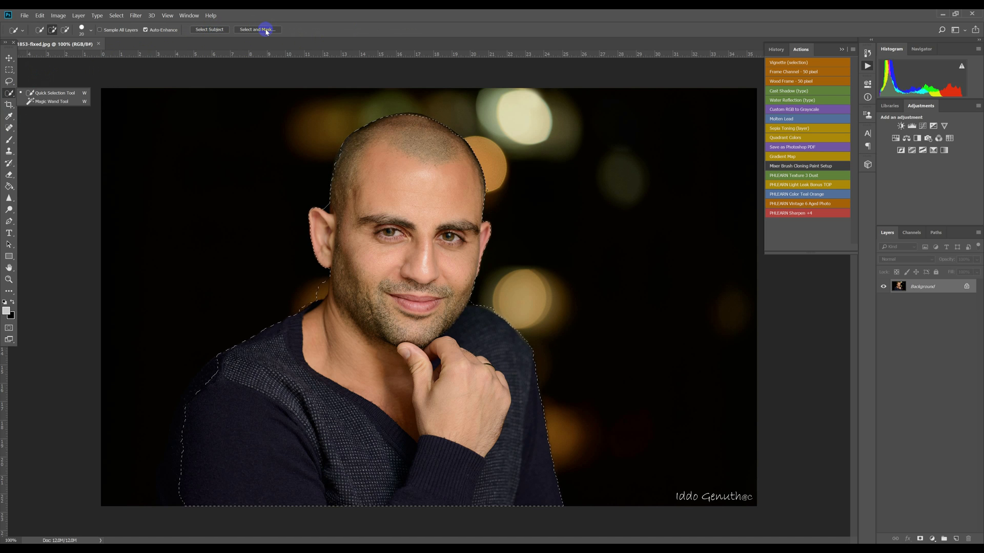
# Step: Inspect the man's selection edges in Select and Mask, then close the portrait
pyautogui.click(256, 30)
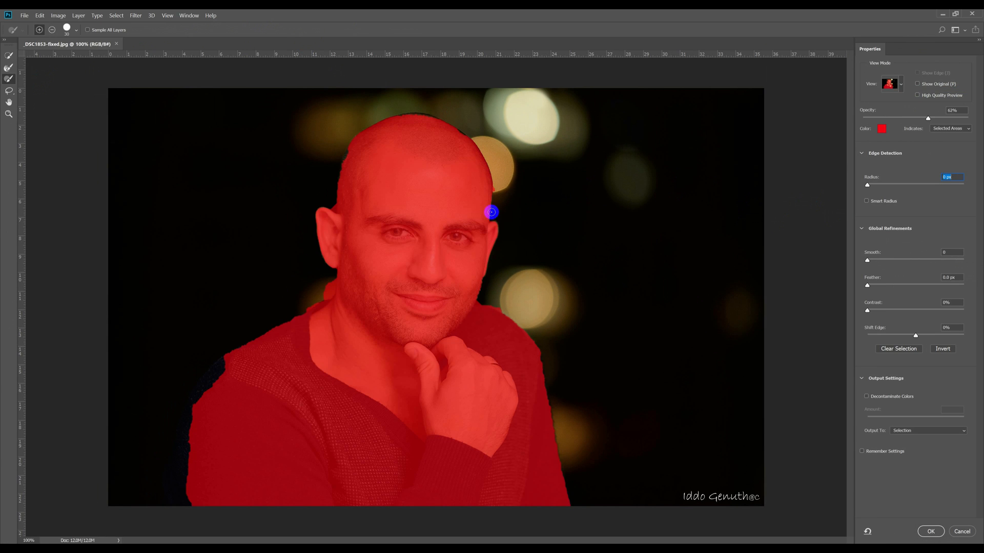
pyautogui.moveTo(268, 452)
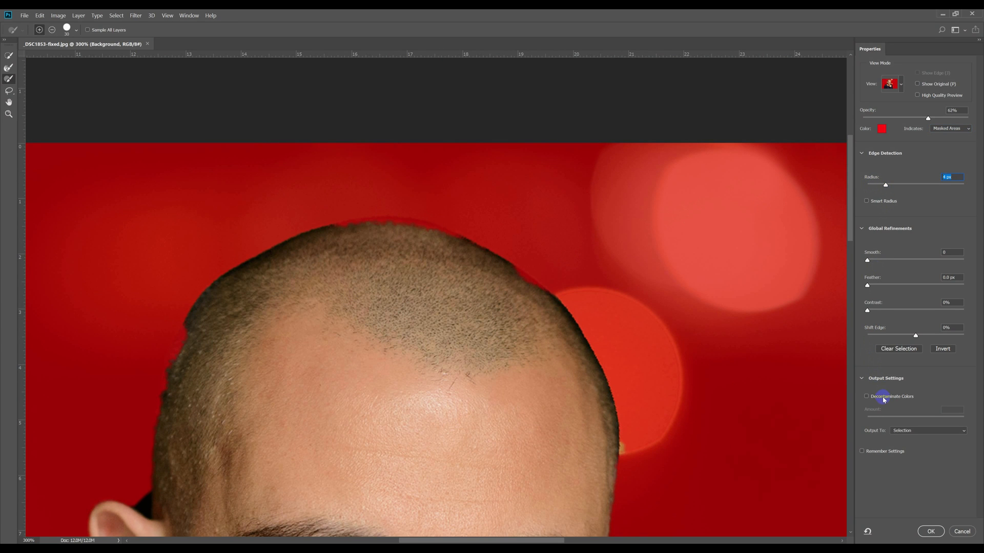
pyautogui.click(866, 396)
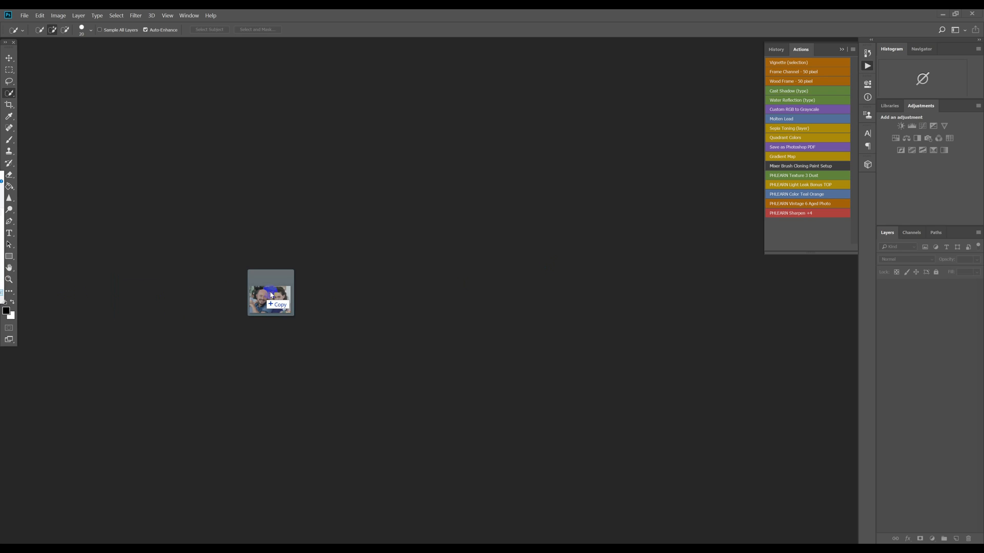
# Step: Auto-select the couple, then pan along the woman's hair edge in Select and Mask at 400%
pyautogui.moveTo(270, 294); pyautogui.dragTo(428, 295)
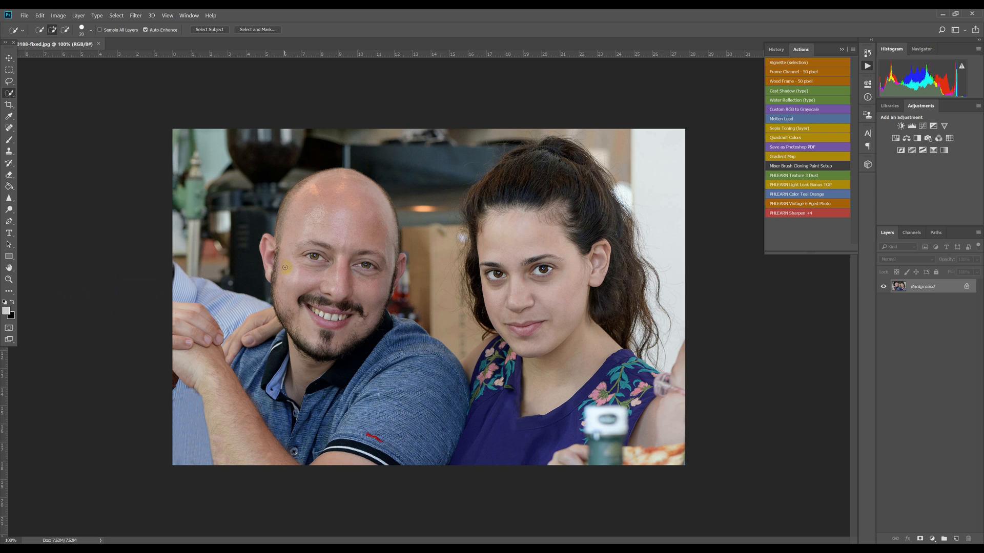
pyautogui.click(210, 30)
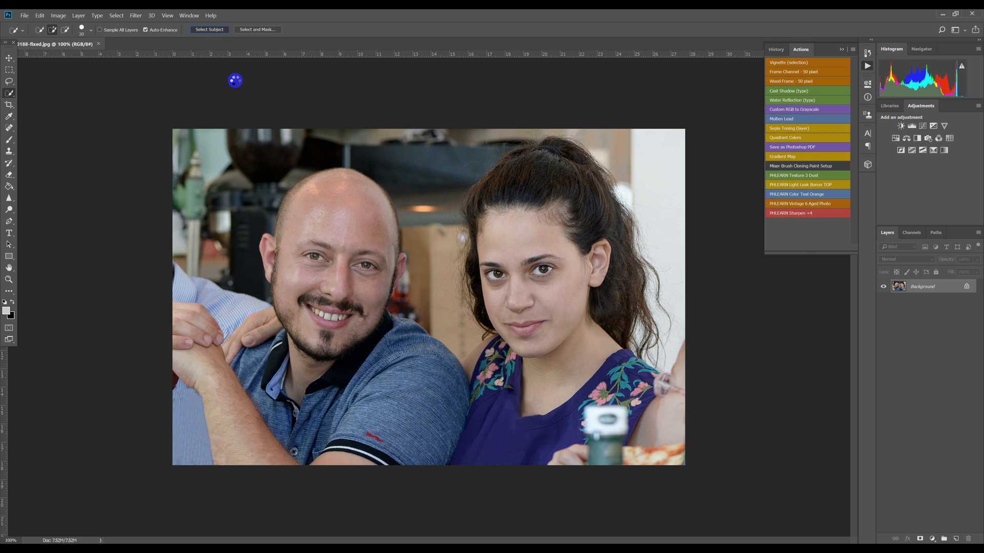
pyautogui.click(209, 29)
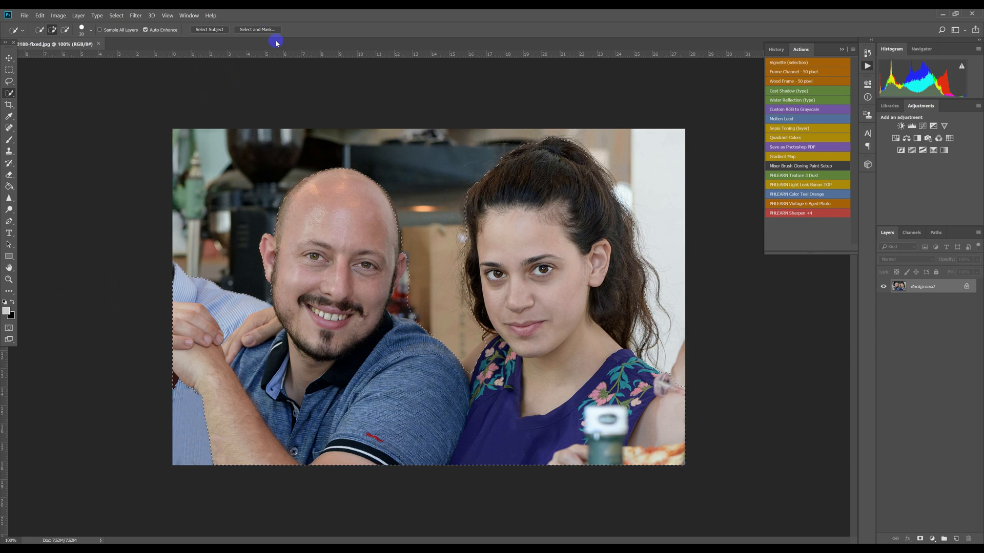
pyautogui.click(257, 29)
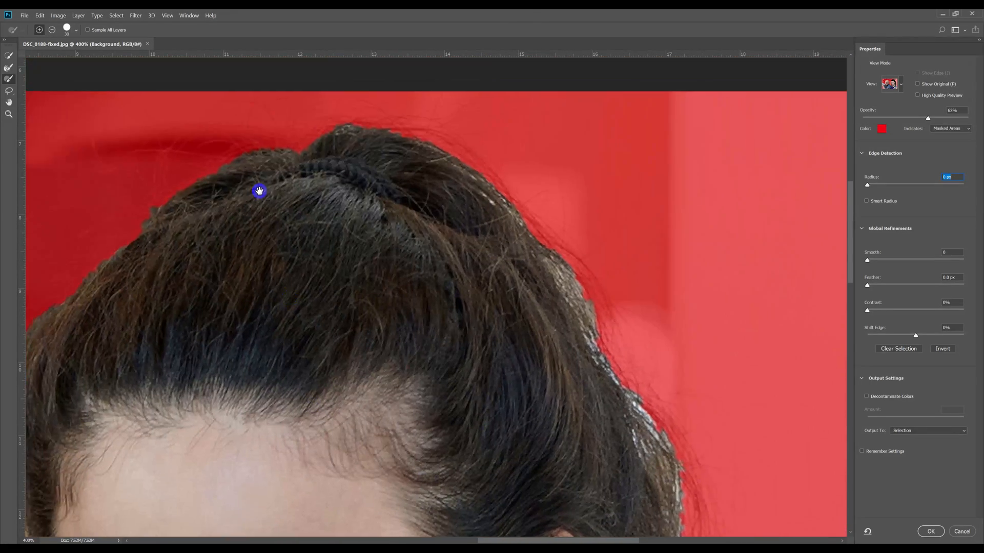
pyautogui.moveTo(259, 190); pyautogui.dragTo(624, 395)
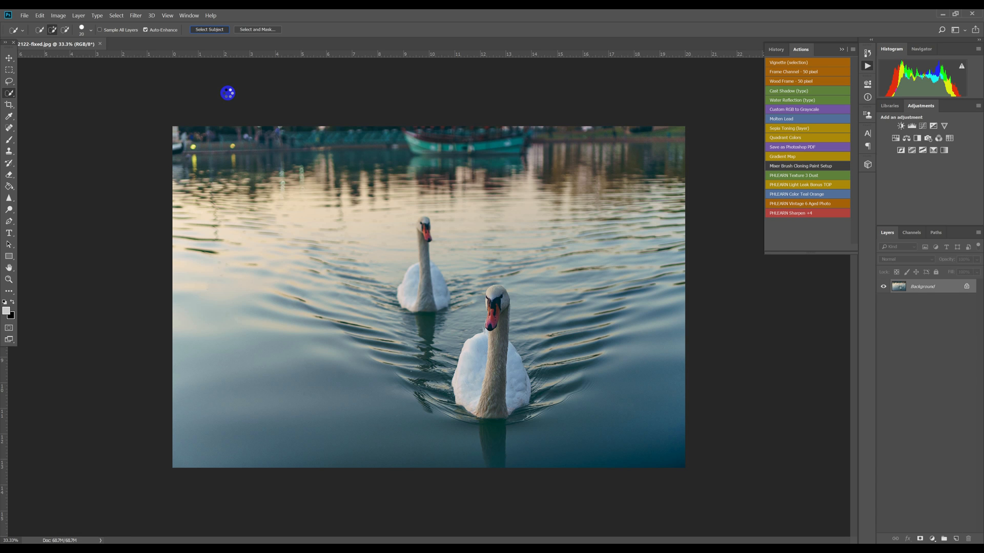
# Step: Auto-select the two swans and set the Select and Mask overlay to indicate Selected Areas
pyautogui.click(209, 29)
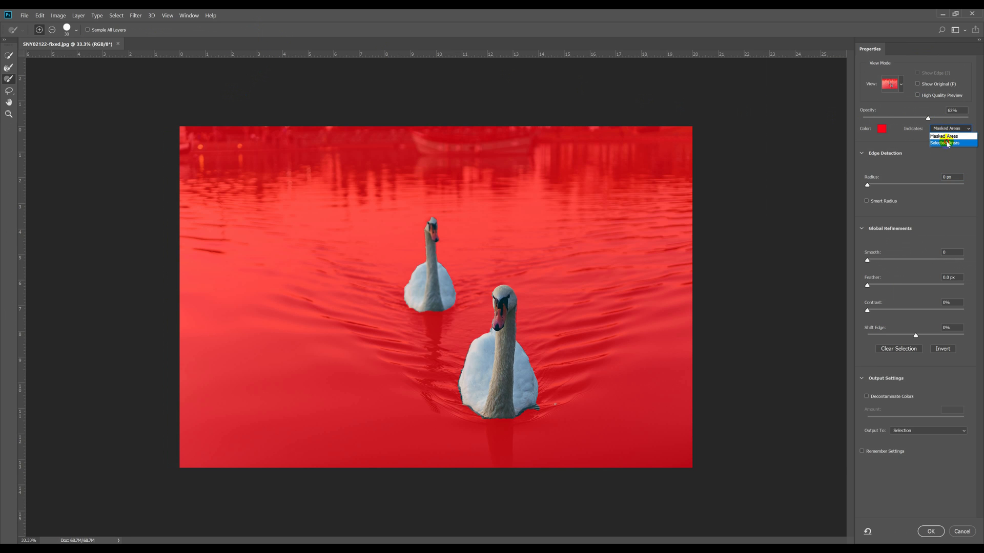
pyautogui.click(944, 142)
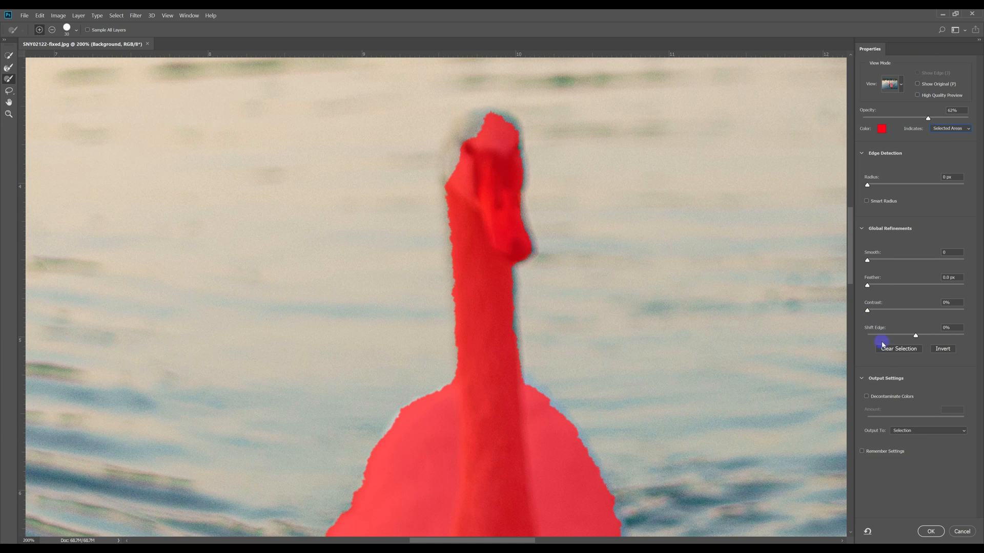
pyautogui.click(930, 531)
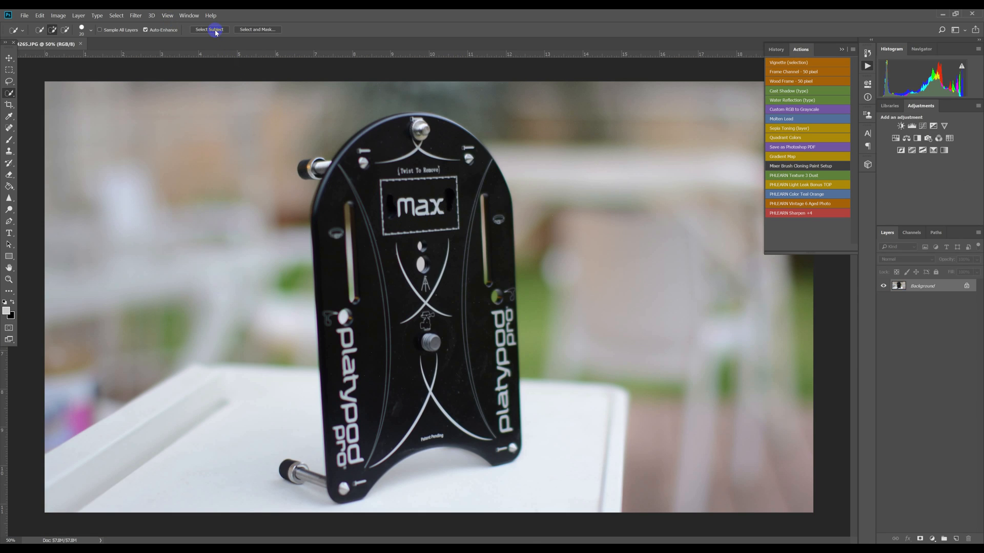
# Step: Auto-select the Platypod plate and set the Select and Mask red overlay to tint the plate
pyautogui.click(209, 29)
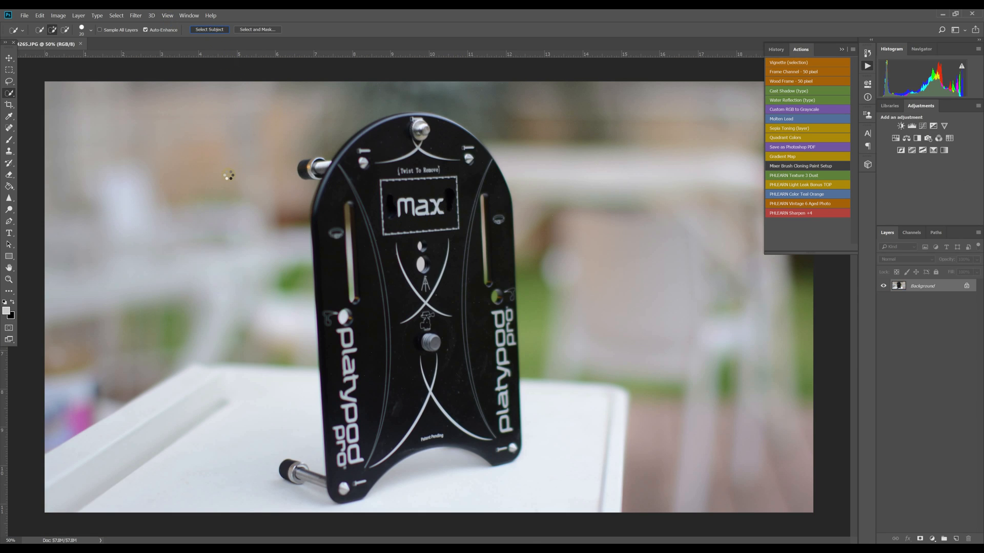
pyautogui.click(209, 28)
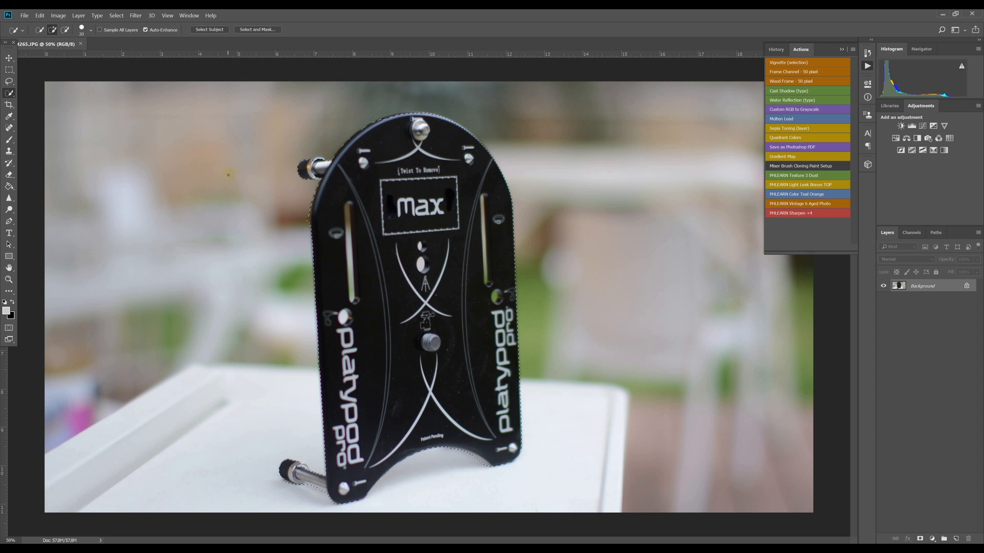
pyautogui.click(257, 29)
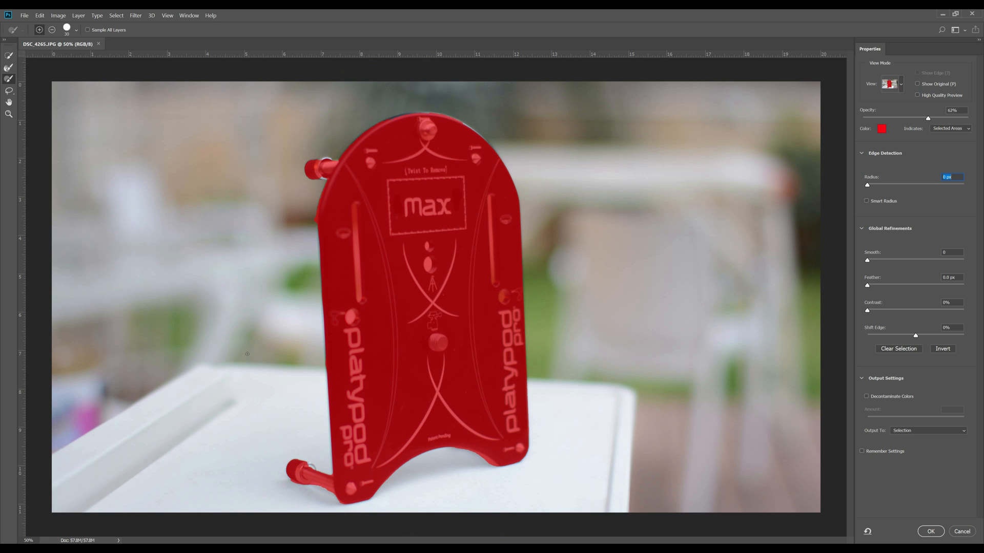
pyautogui.click(951, 128)
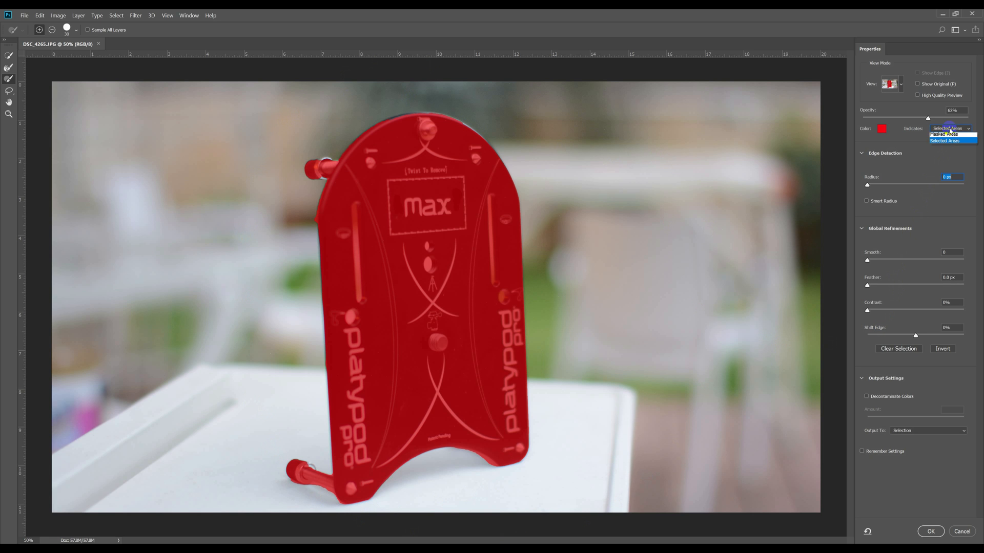
pyautogui.click(945, 134)
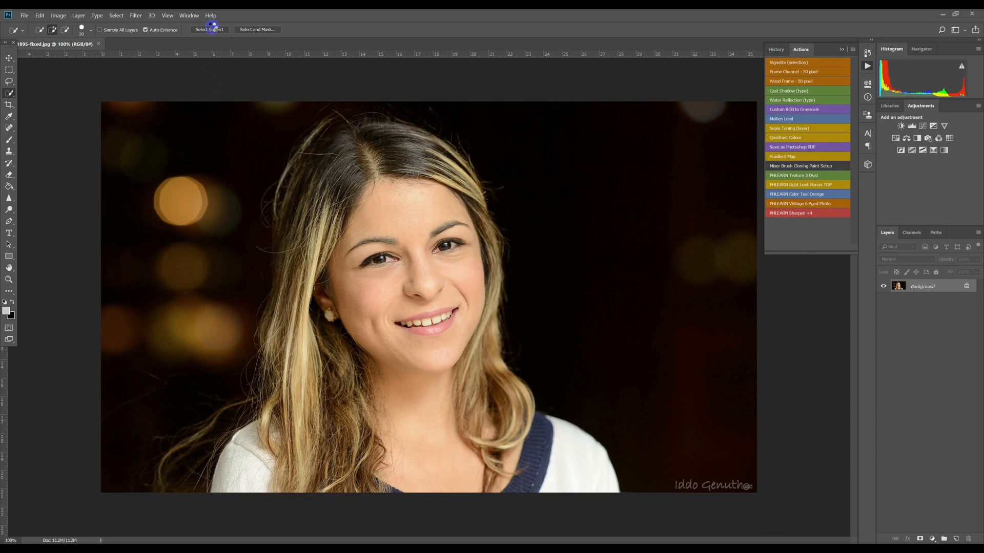
# Step: Auto-select the woman and pan across her hair top, stray strands and shoulder in Select and Mask
pyautogui.click(209, 29)
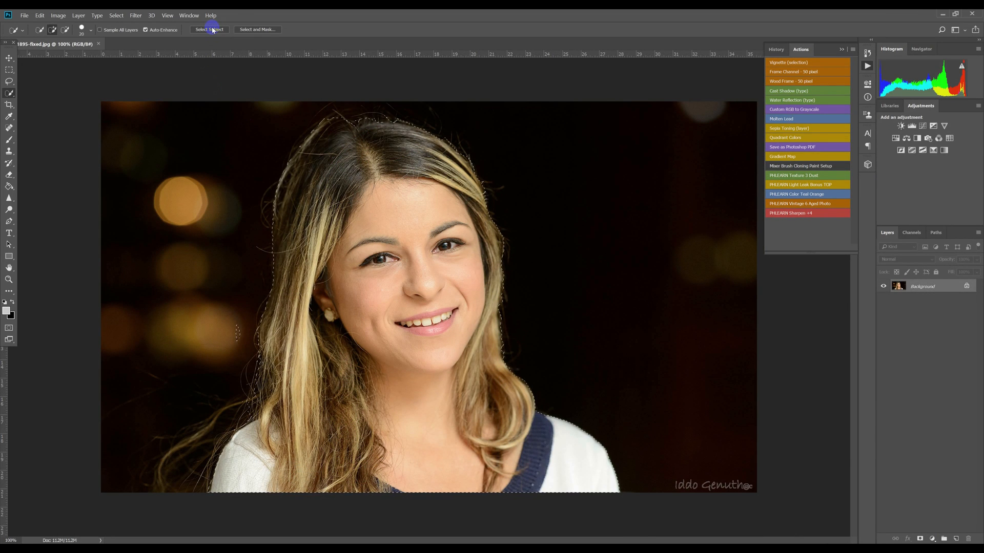
pyautogui.click(257, 29)
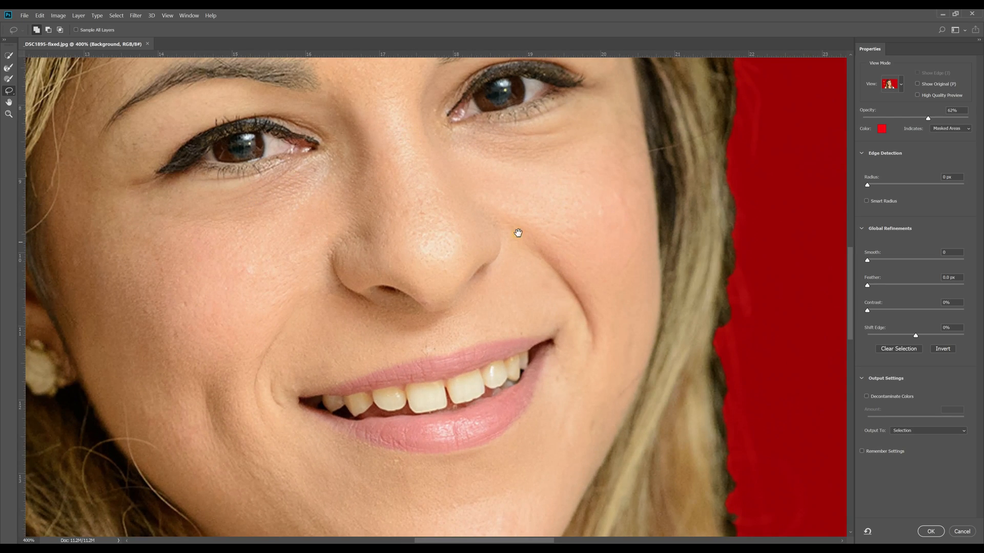
pyautogui.moveTo(518, 232); pyautogui.dragTo(719, 358)
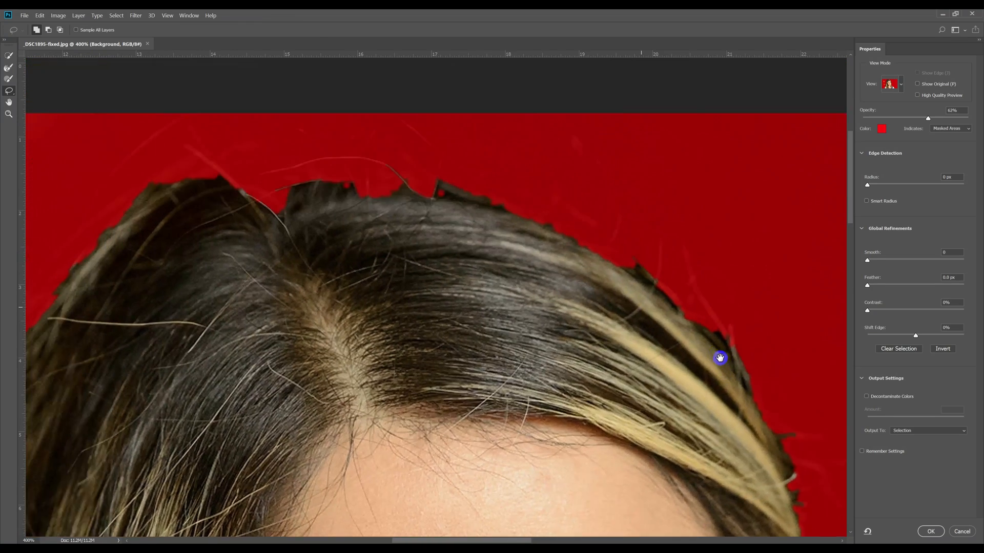
pyautogui.moveTo(719, 358); pyautogui.dragTo(555, 437)
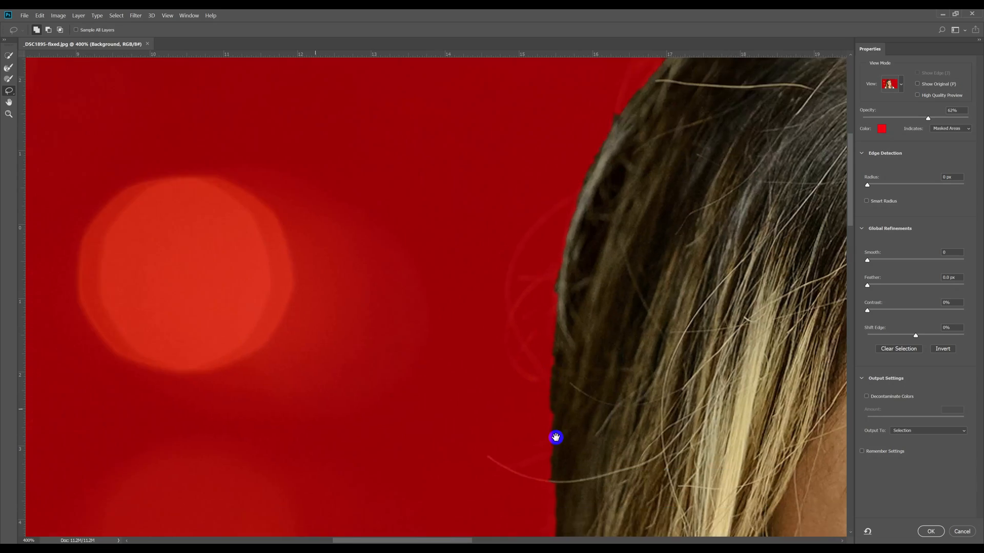
pyautogui.moveTo(556, 437); pyautogui.dragTo(487, 332)
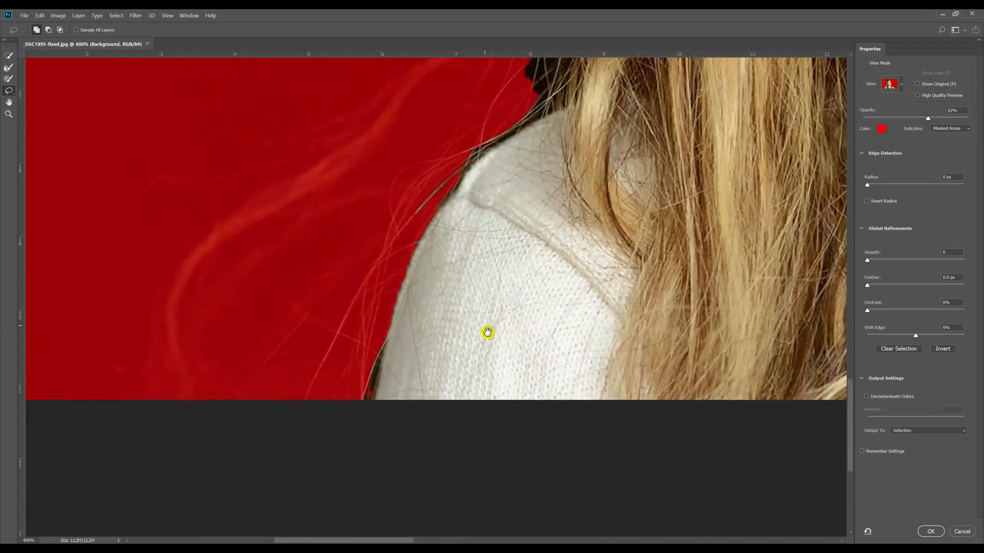